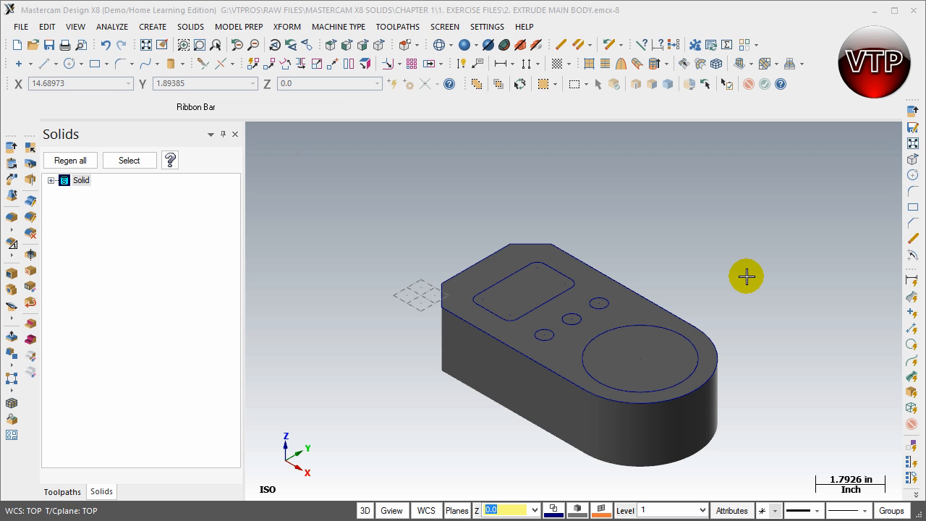
- Expand the Solid node to show Extrude Boss - Main Body and the Stop Op in its history
{"action": "left_click", "coordinate": [610, 304]}
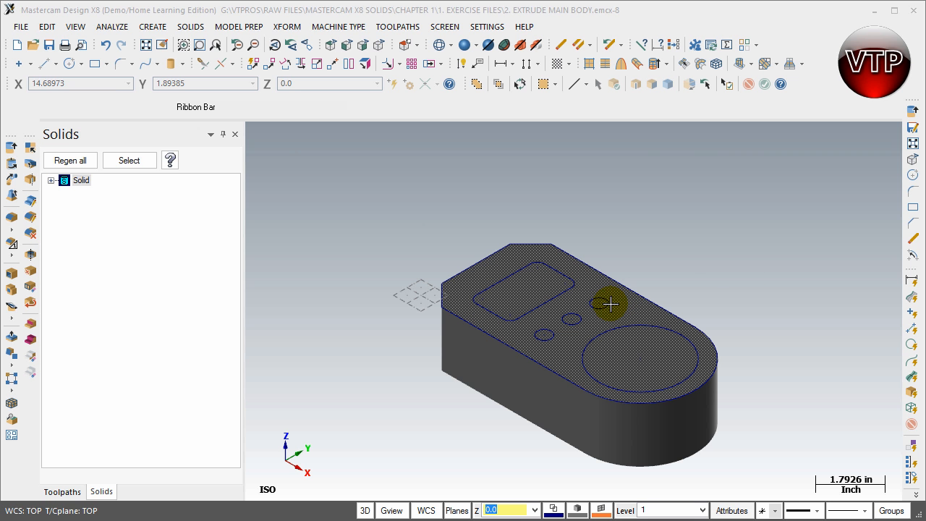
{"action": "mouse_move", "coordinate": [550, 348]}
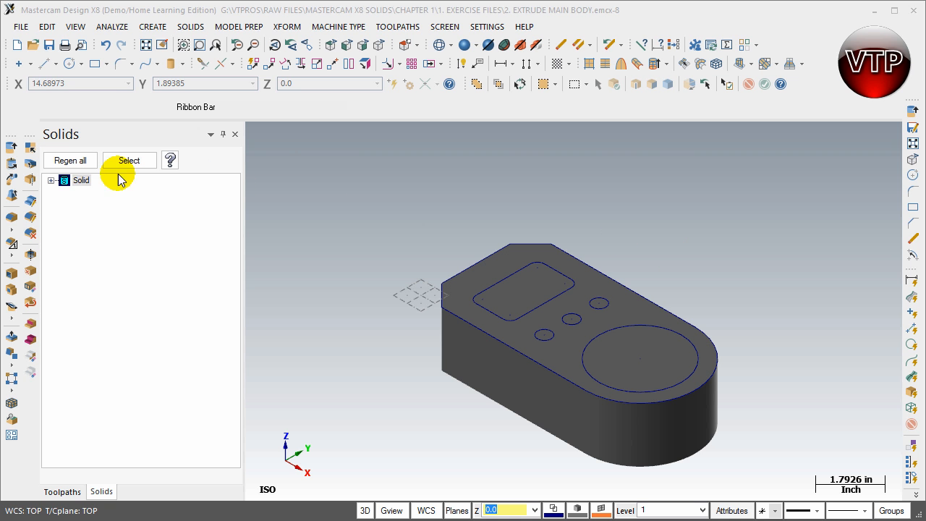
{"action": "mouse_move", "coordinate": [94, 144]}
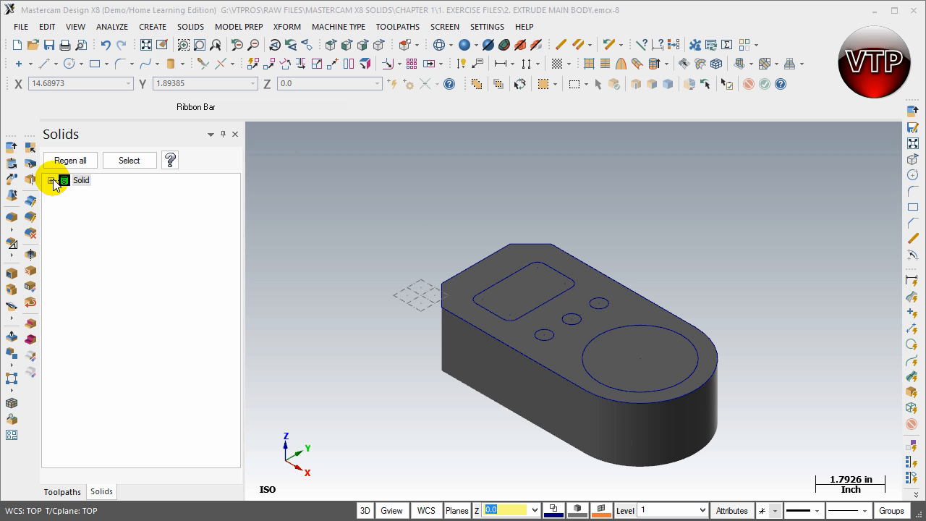
{"action": "left_click", "coordinate": [52, 179]}
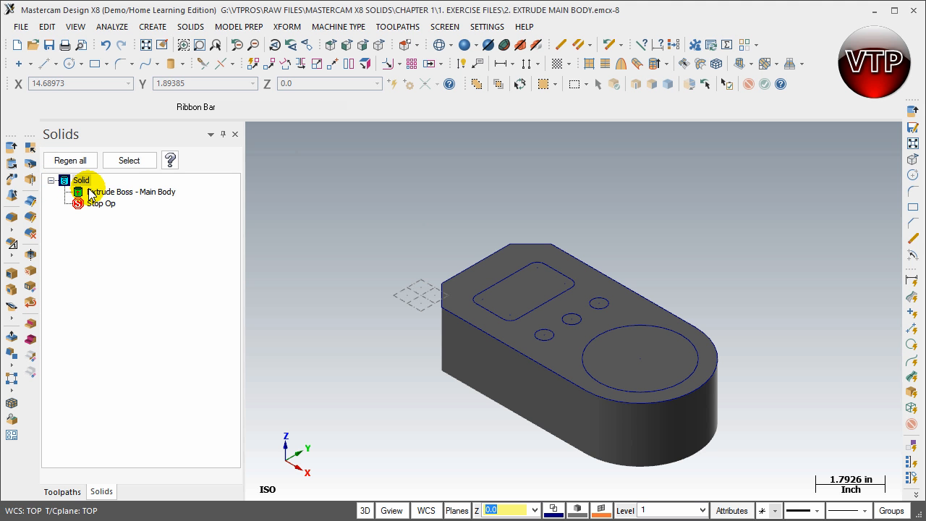
{"action": "mouse_move", "coordinate": [122, 195]}
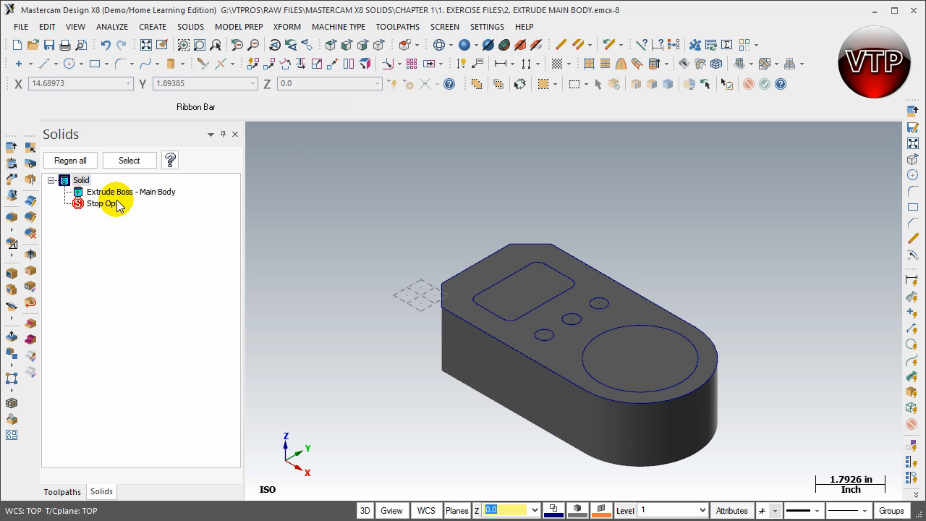
{"action": "mouse_move", "coordinate": [365, 324]}
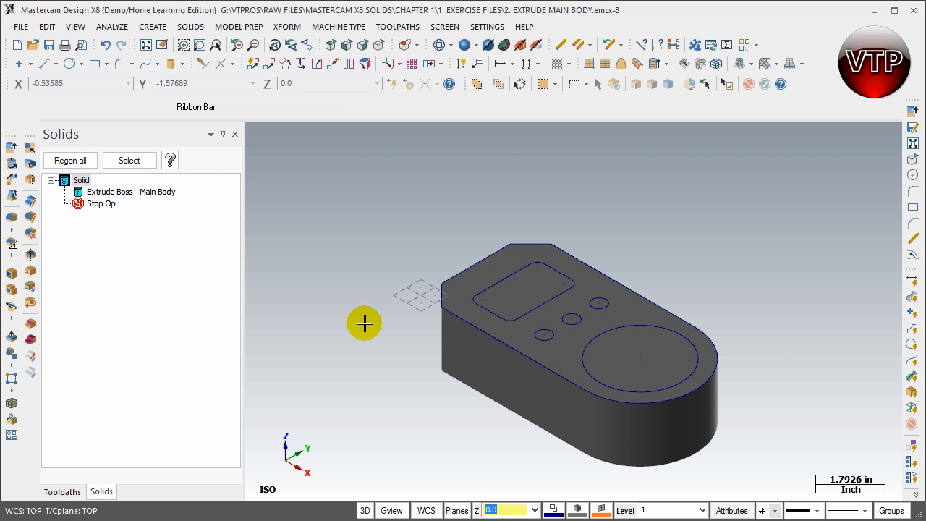
{"action": "mouse_move", "coordinate": [153, 220]}
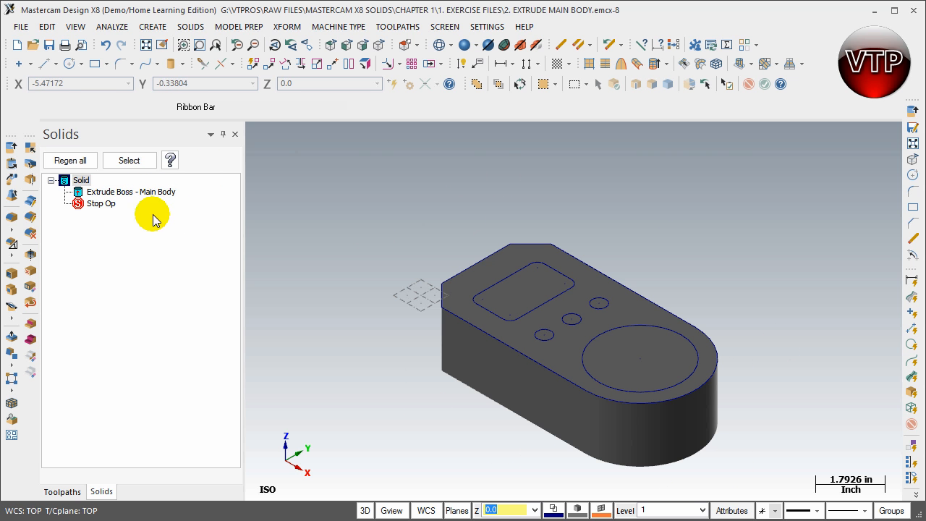
{"action": "mouse_move", "coordinate": [153, 195]}
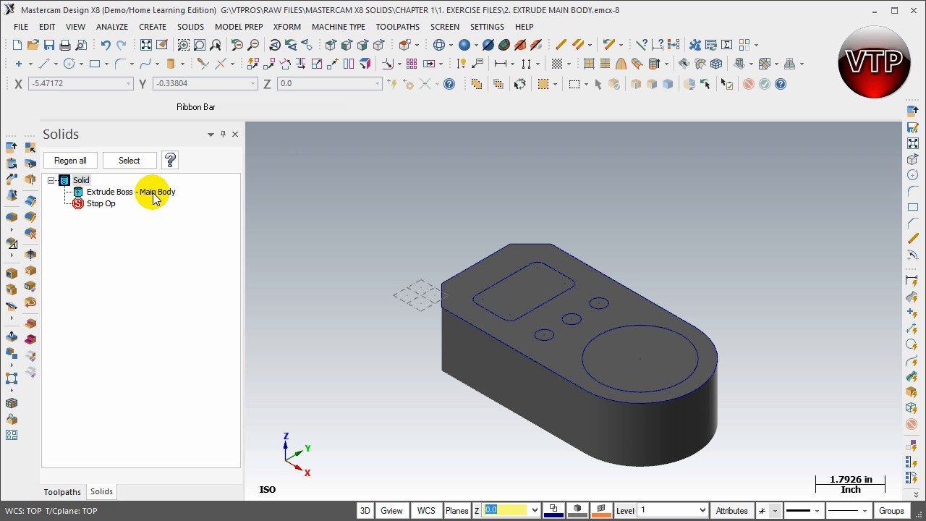
{"action": "mouse_move", "coordinate": [167, 201]}
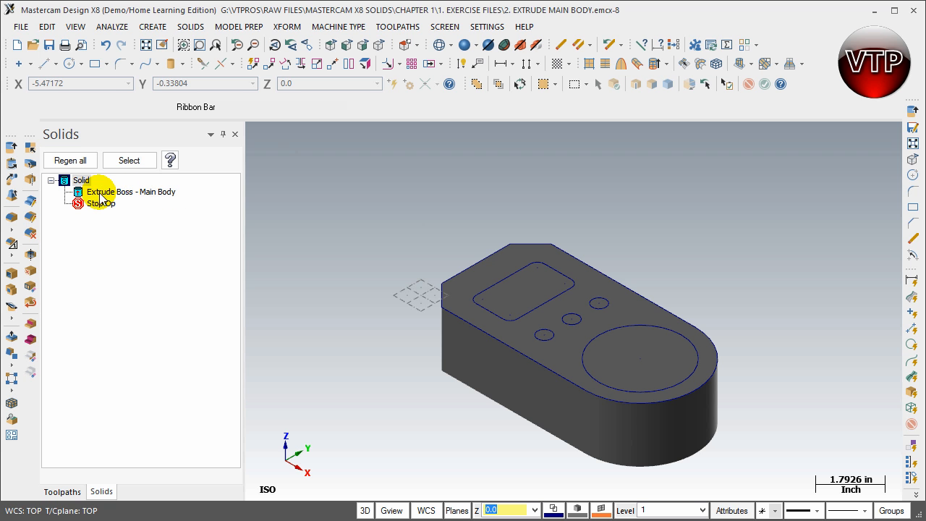
{"action": "mouse_move", "coordinate": [214, 220]}
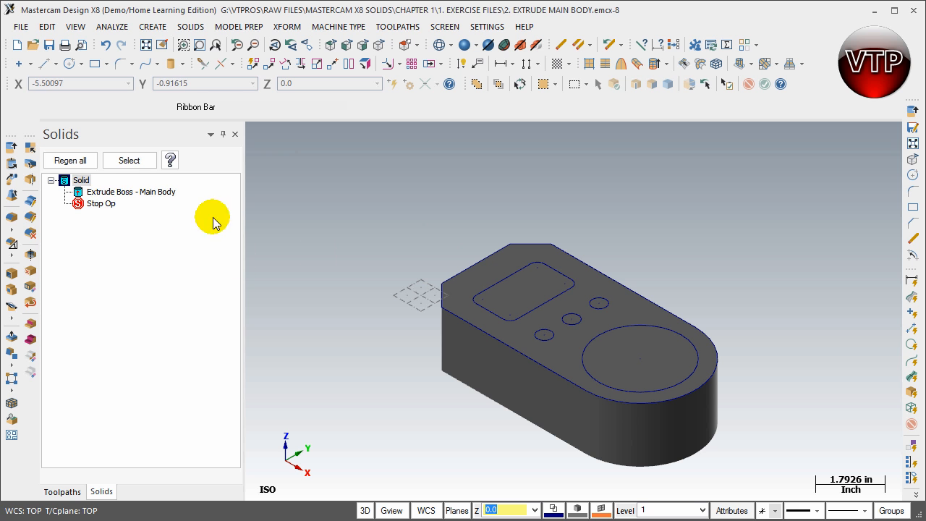
{"action": "left_click", "coordinate": [615, 299]}
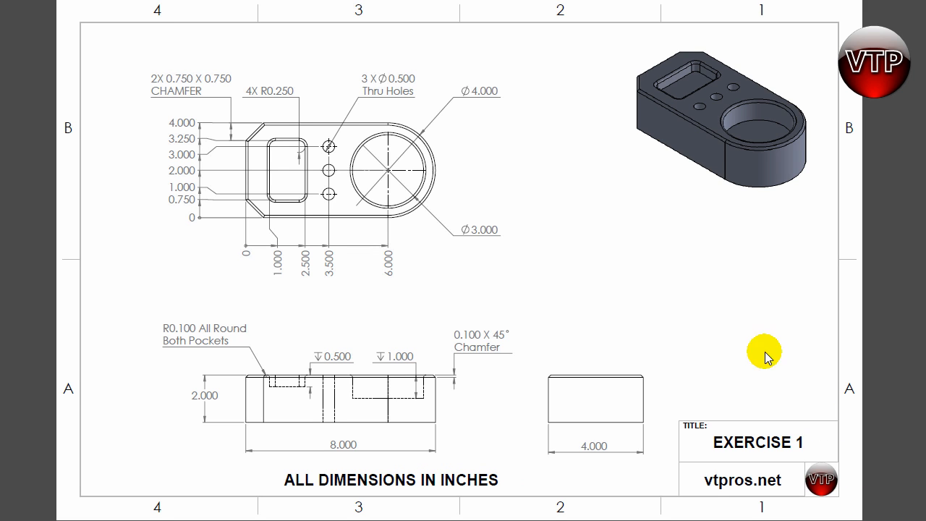
{"action": "mouse_move", "coordinate": [707, 116]}
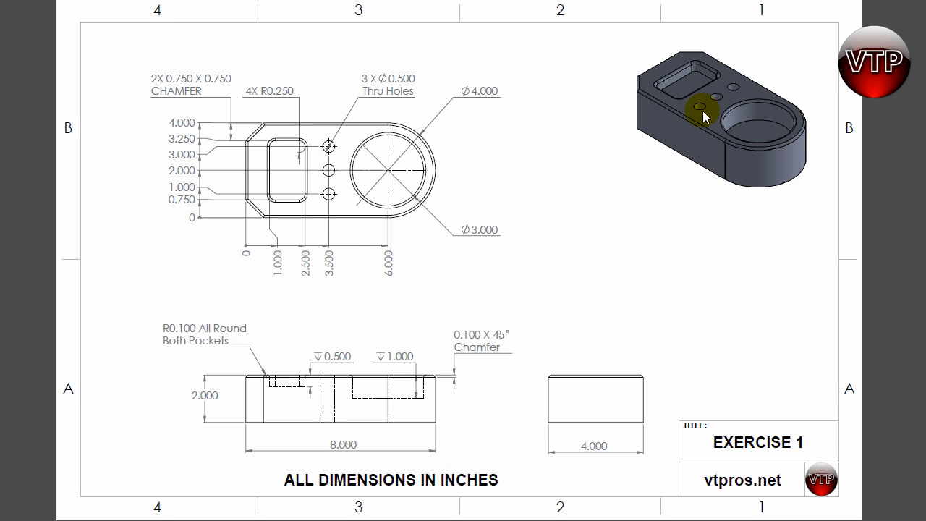
{"action": "mouse_move", "coordinate": [735, 94]}
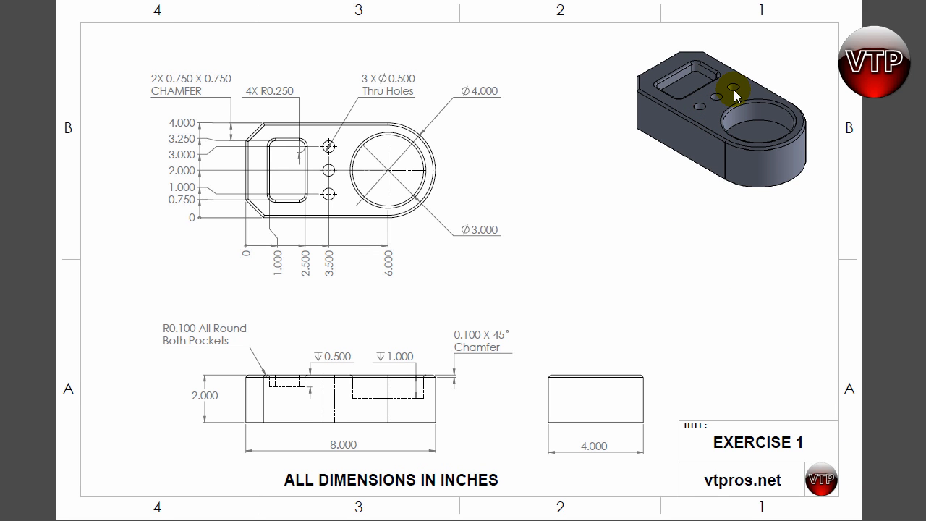
{"action": "mouse_move", "coordinate": [706, 147]}
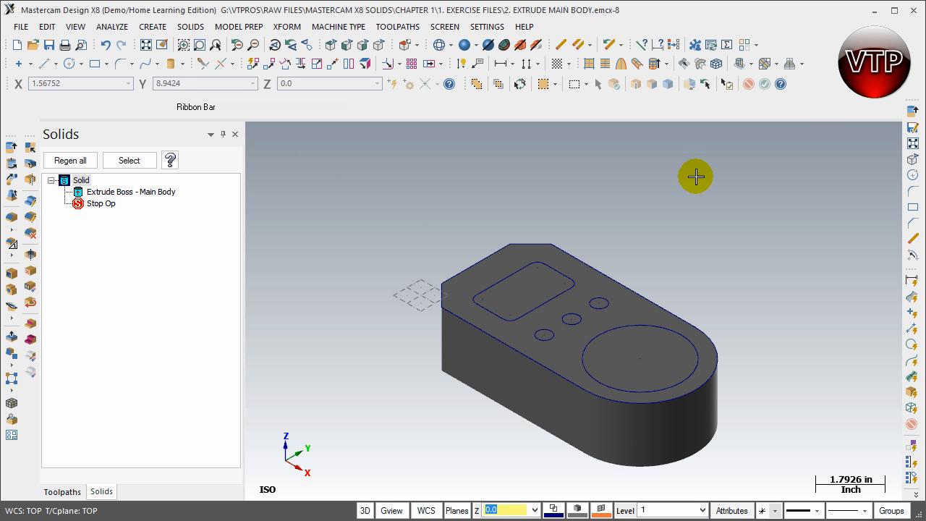
{"action": "mouse_move", "coordinate": [12, 148]}
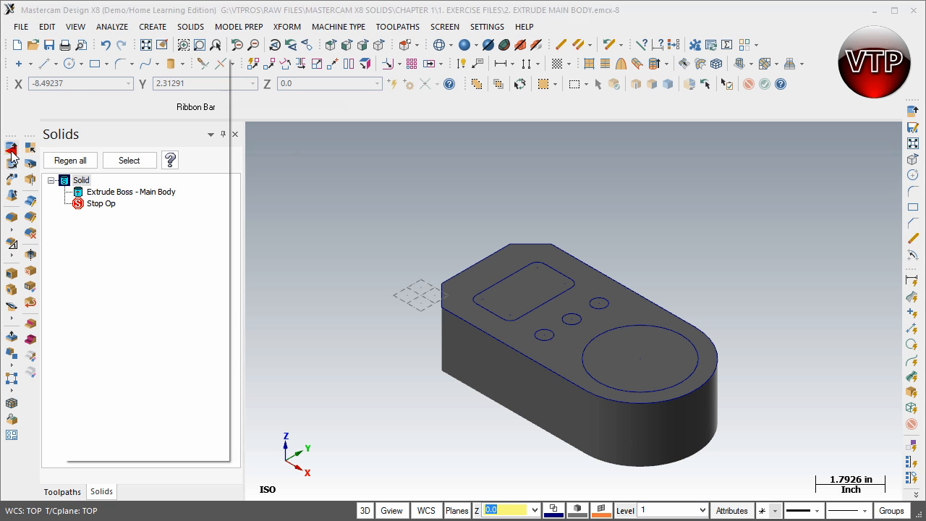
- Start a Solids Extrude and chain the three small hole circles on the top face
{"action": "left_click", "coordinate": [12, 149]}
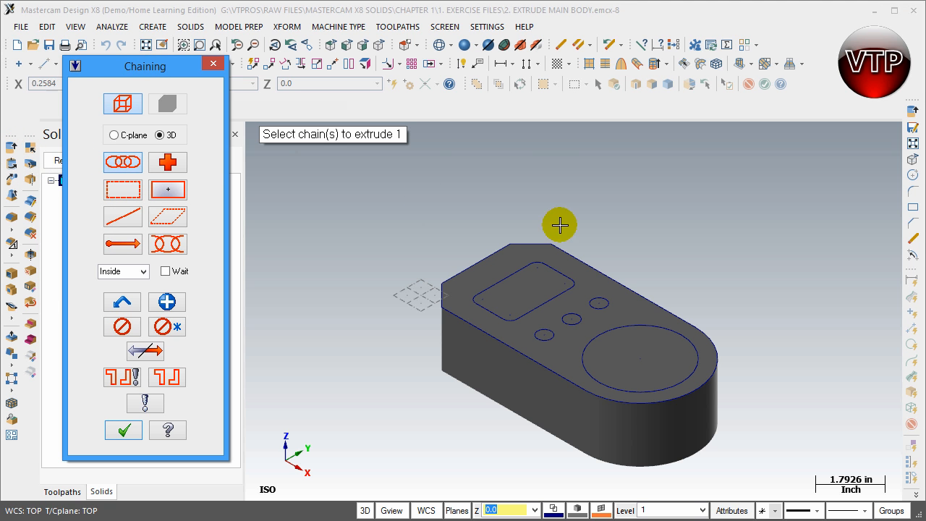
{"action": "mouse_move", "coordinate": [576, 323]}
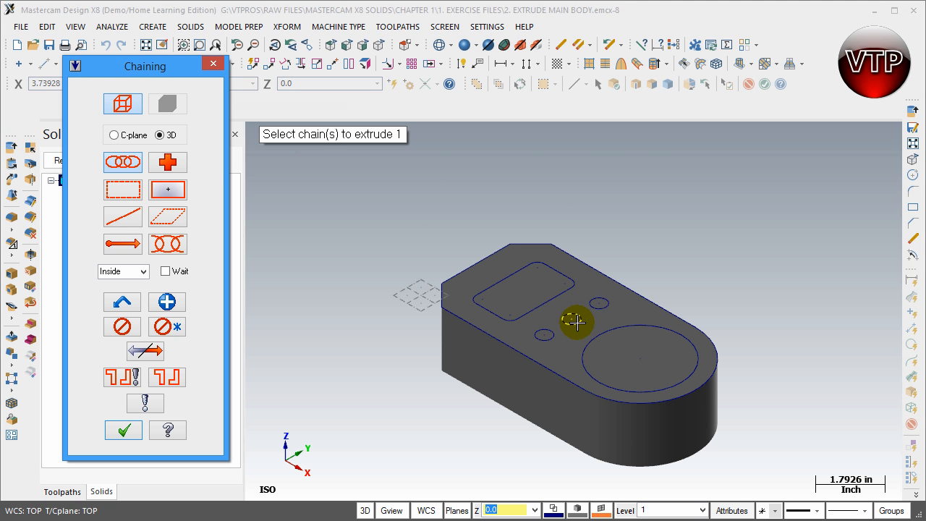
{"action": "left_click", "coordinate": [601, 309]}
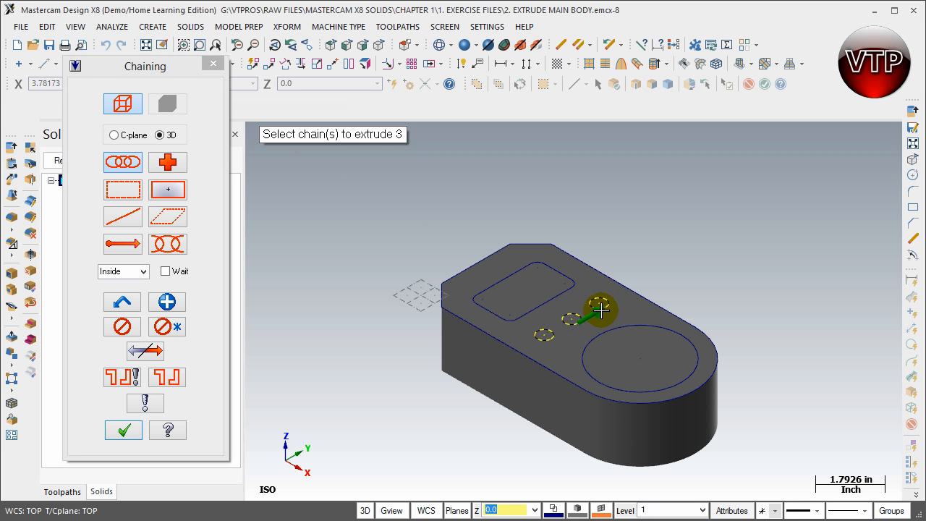
{"action": "left_click", "coordinate": [600, 310]}
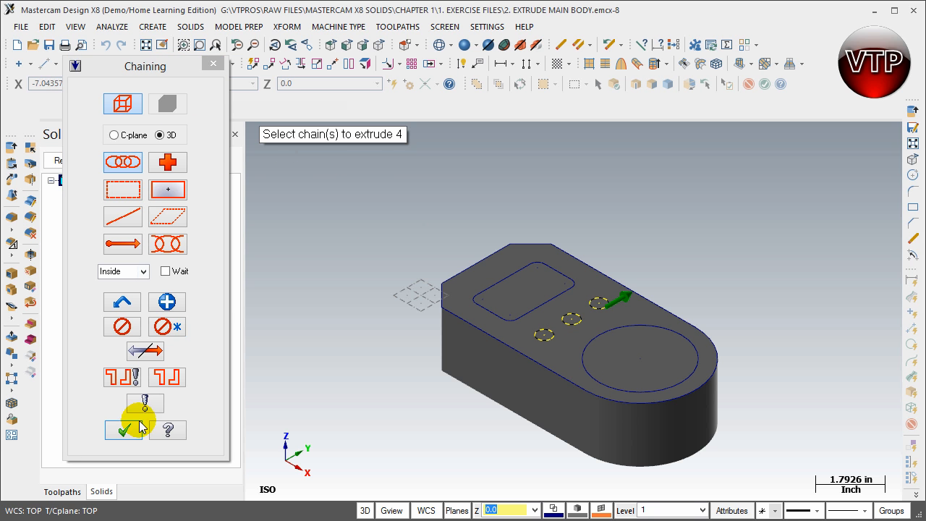
- Confirm the three chains and name the operation 'Extrude Cut - Holes'
{"action": "left_click", "coordinate": [122, 428]}
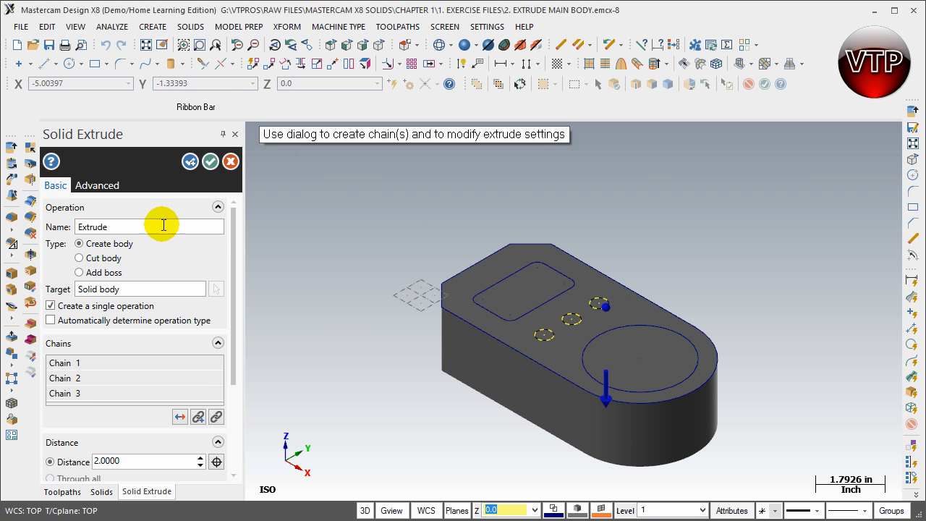
{"action": "mouse_move", "coordinate": [129, 248]}
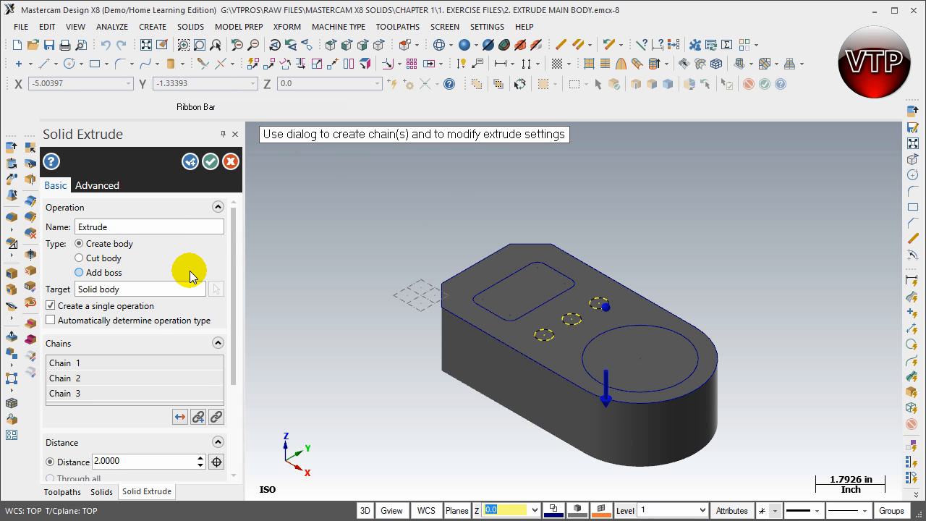
{"action": "mouse_move", "coordinate": [101, 257]}
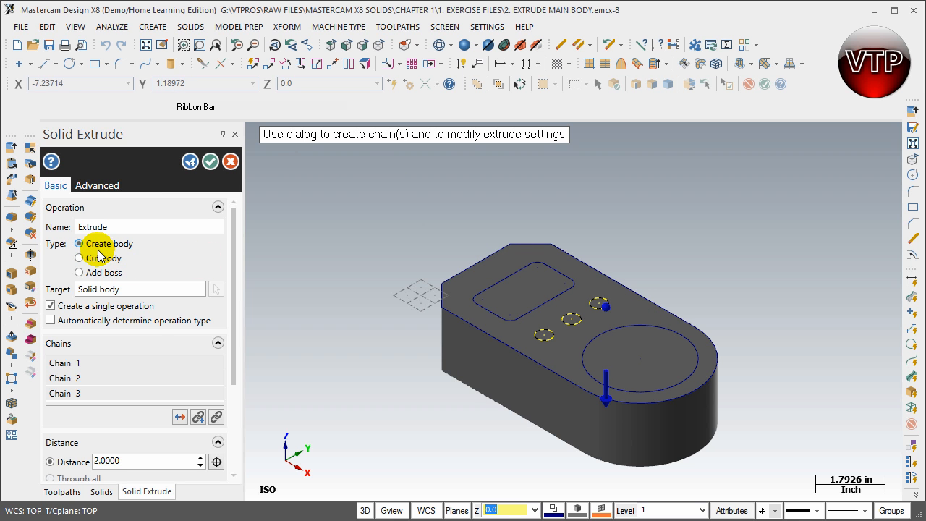
{"action": "mouse_move", "coordinate": [78, 272]}
{"action": "type", "text": " Cut - H"}
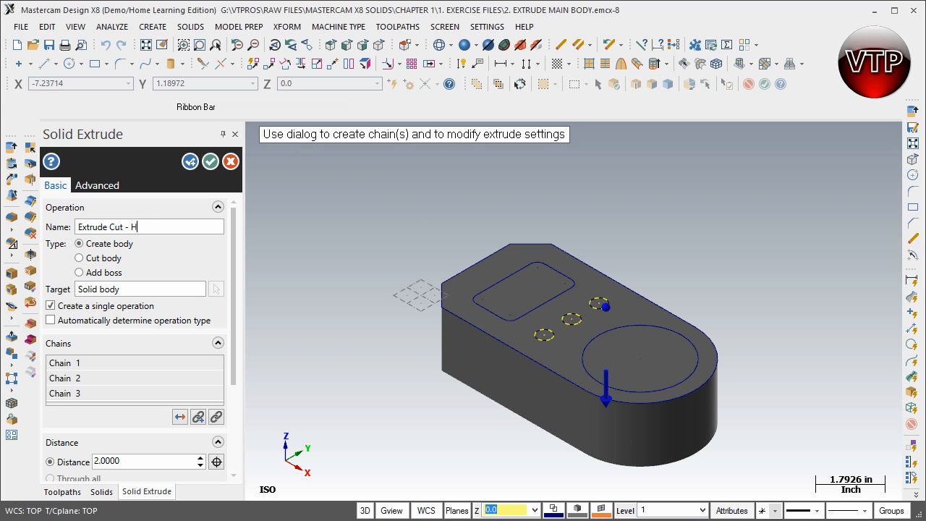
{"action": "type", "text": "oles"}
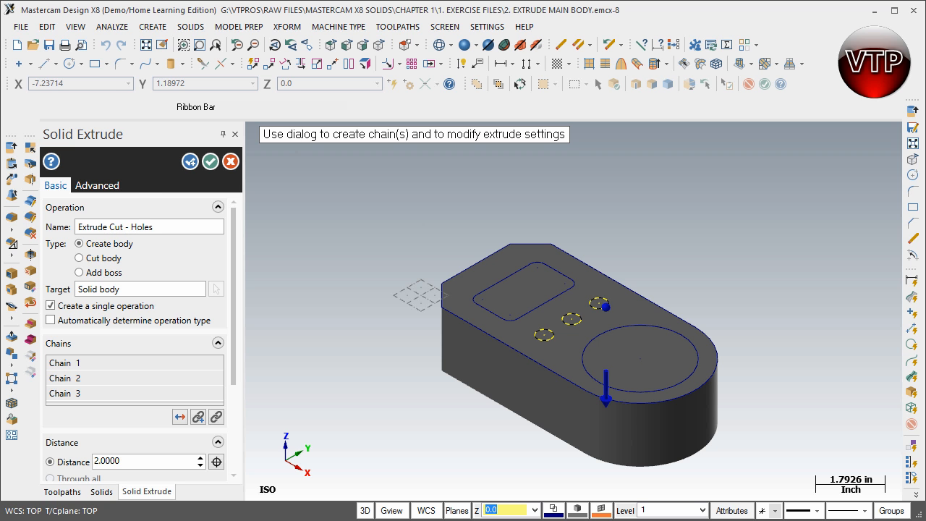
{"action": "mouse_move", "coordinate": [78, 153]}
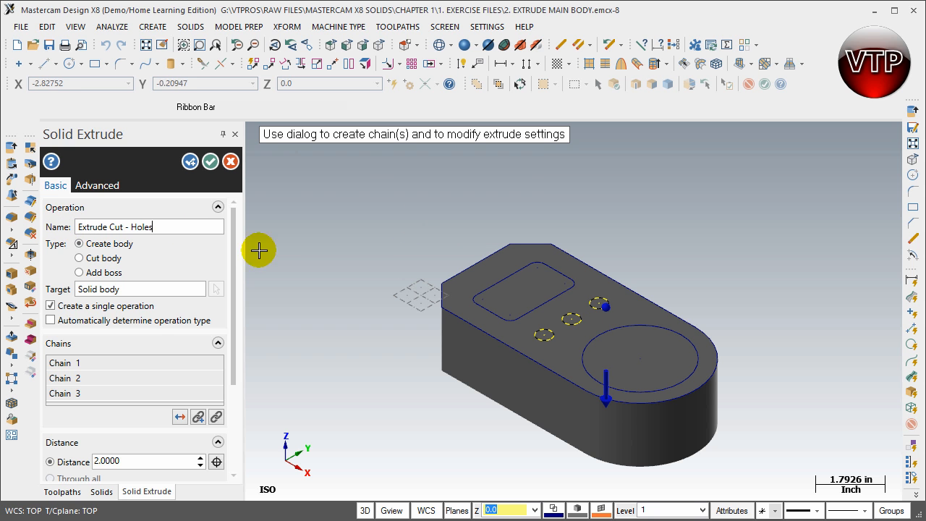
{"action": "mouse_move", "coordinate": [127, 289]}
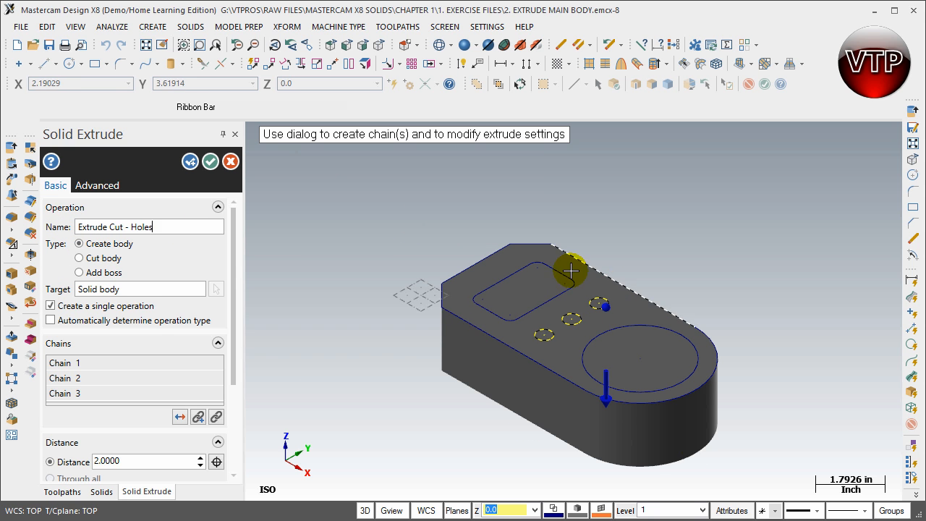
{"action": "mouse_move", "coordinate": [744, 339]}
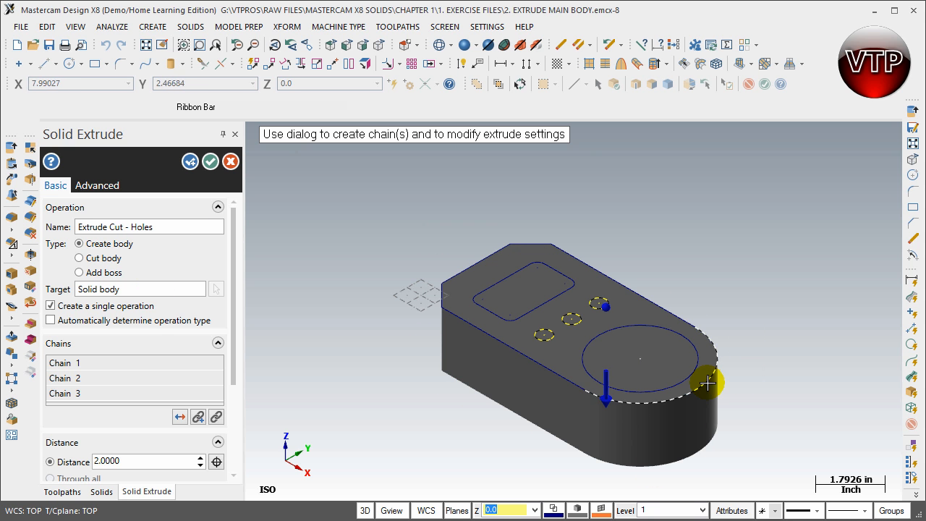
{"action": "mouse_move", "coordinate": [701, 393]}
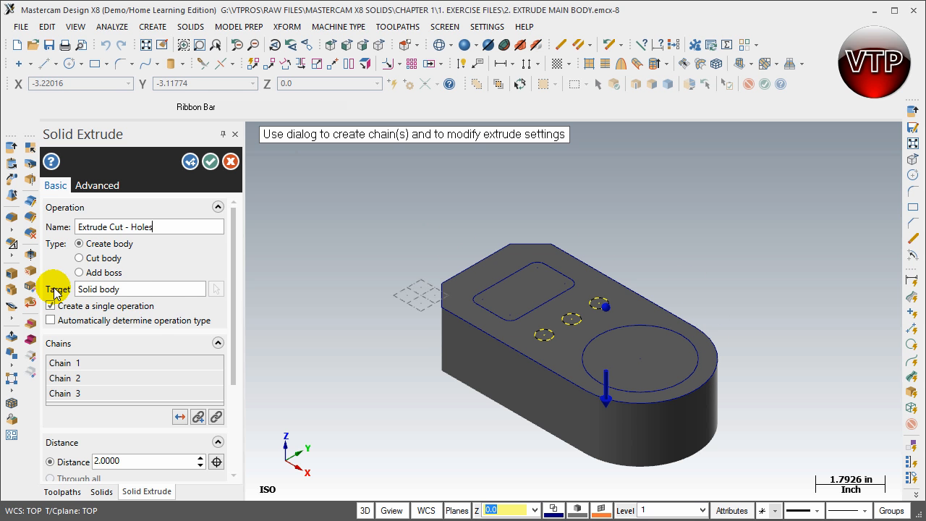
{"action": "mouse_move", "coordinate": [758, 228]}
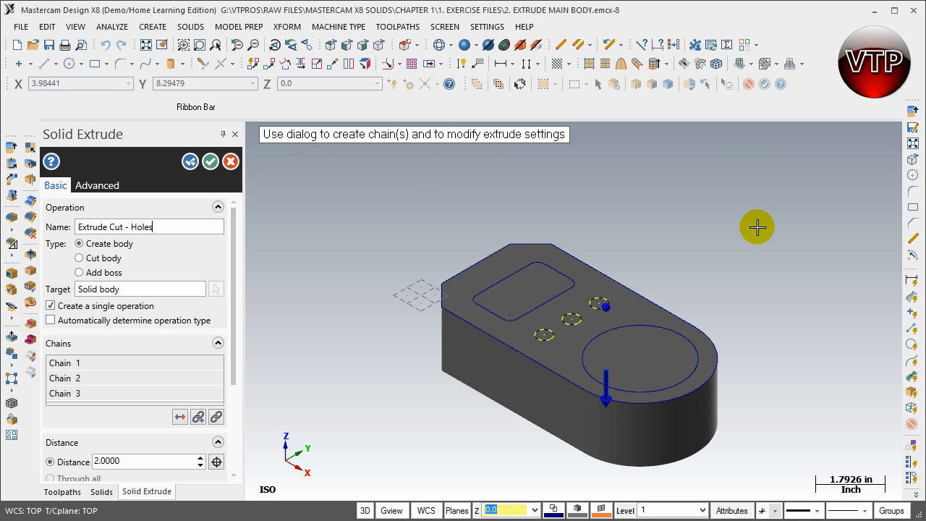
{"action": "mouse_move", "coordinate": [483, 224]}
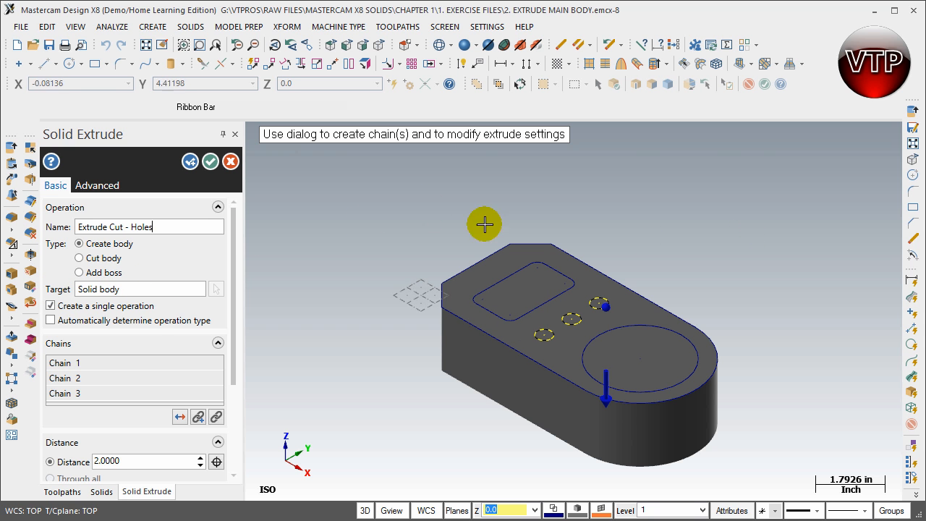
{"action": "mouse_move", "coordinate": [147, 310]}
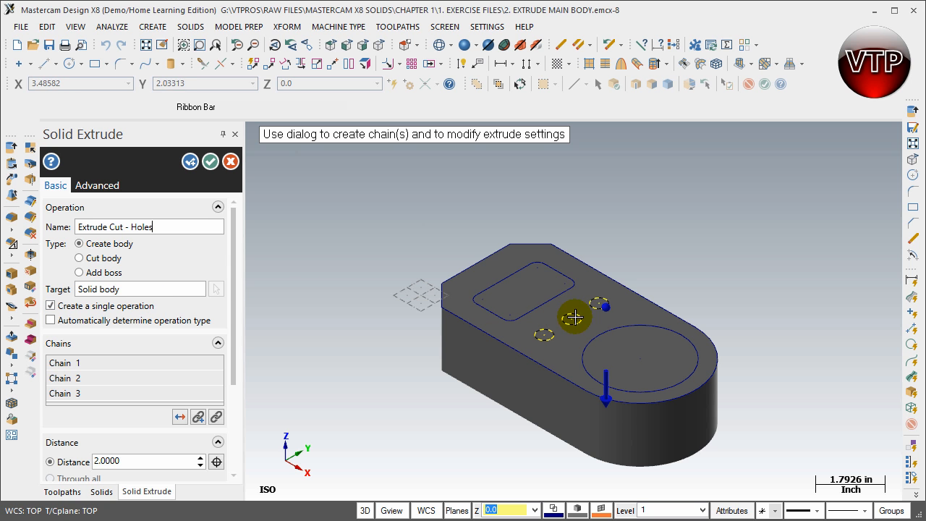
{"action": "mouse_move", "coordinate": [50, 332]}
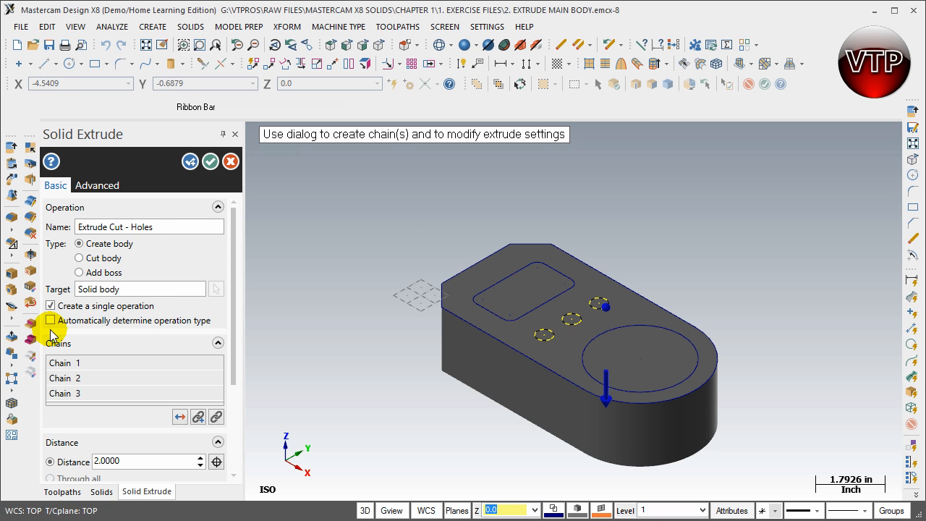
{"action": "left_click", "coordinate": [72, 362]}
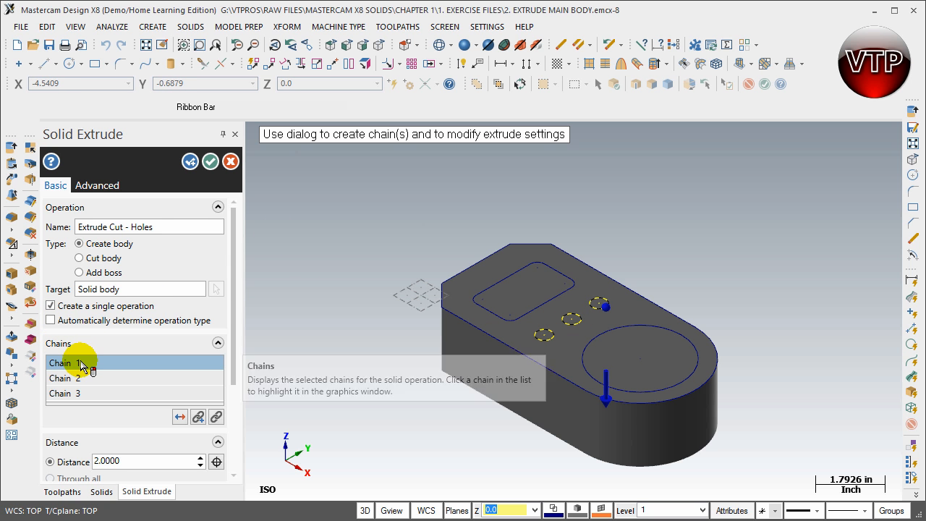
{"action": "left_click", "coordinate": [64, 394]}
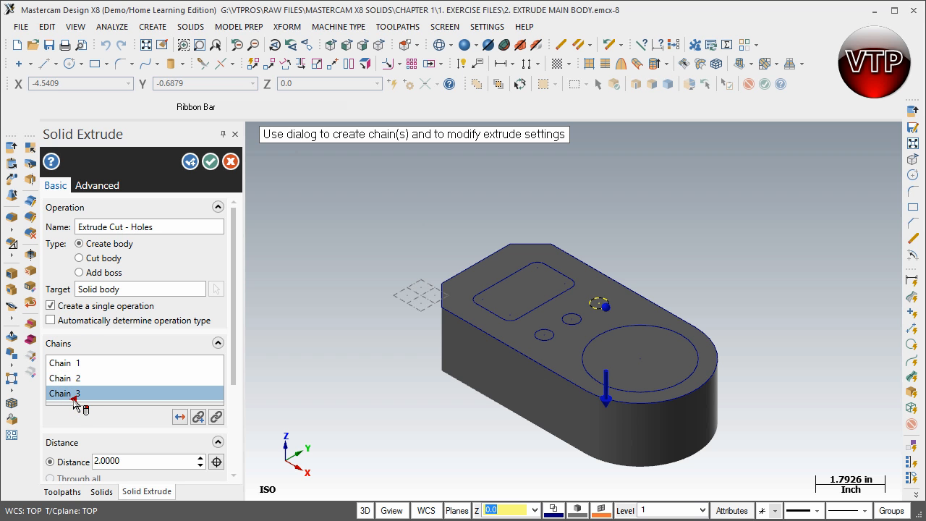
{"action": "left_click", "coordinate": [66, 377]}
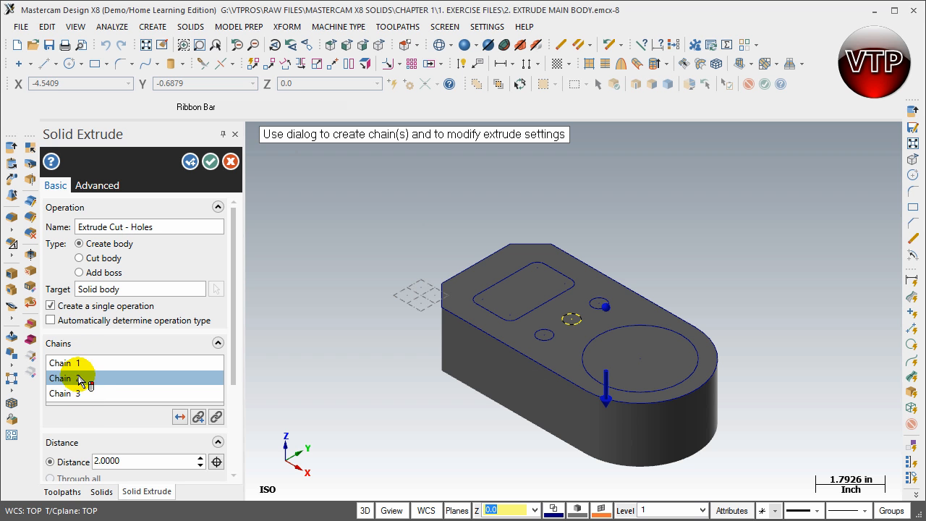
{"action": "left_click", "coordinate": [65, 362]}
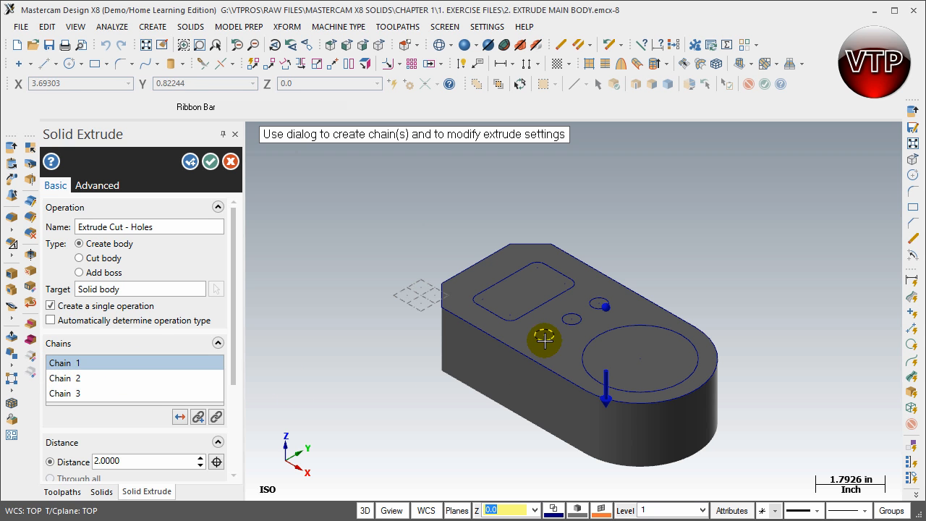
{"action": "left_click", "coordinate": [64, 394]}
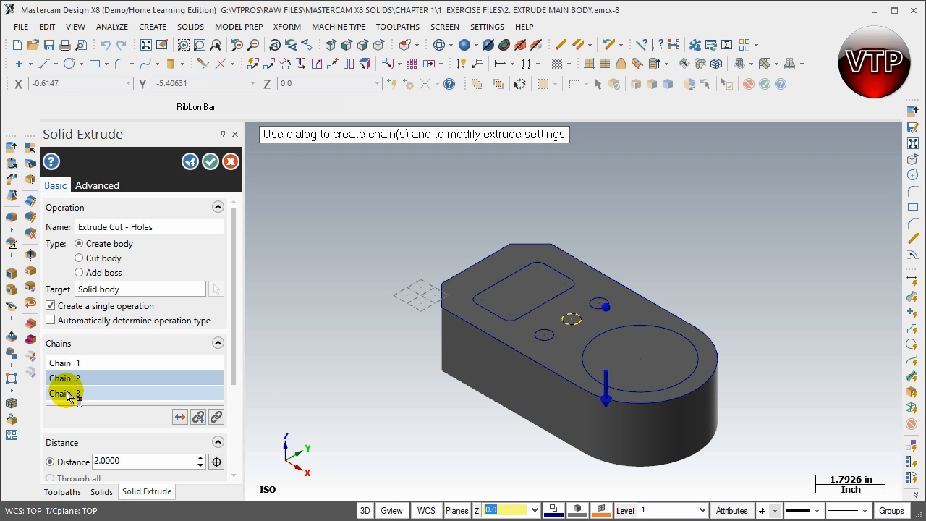
{"action": "left_click", "coordinate": [63, 393]}
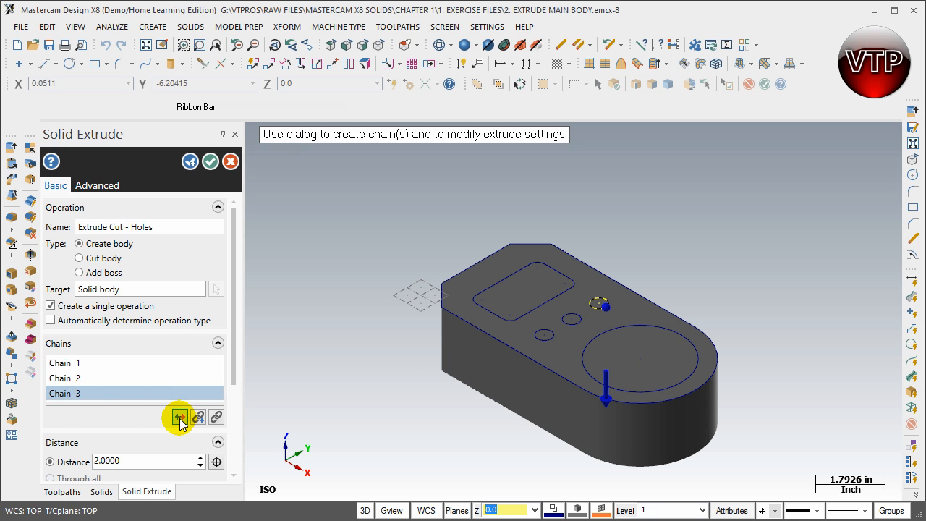
- Reverse the extrusion down into the block and set its type to Cut body, previewing three holes
{"action": "left_click", "coordinate": [179, 417]}
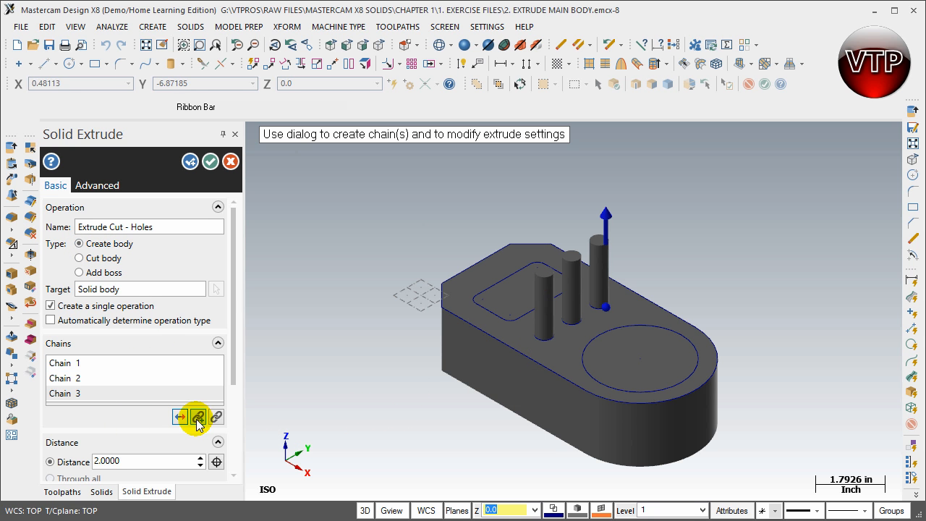
{"action": "left_click", "coordinate": [198, 417]}
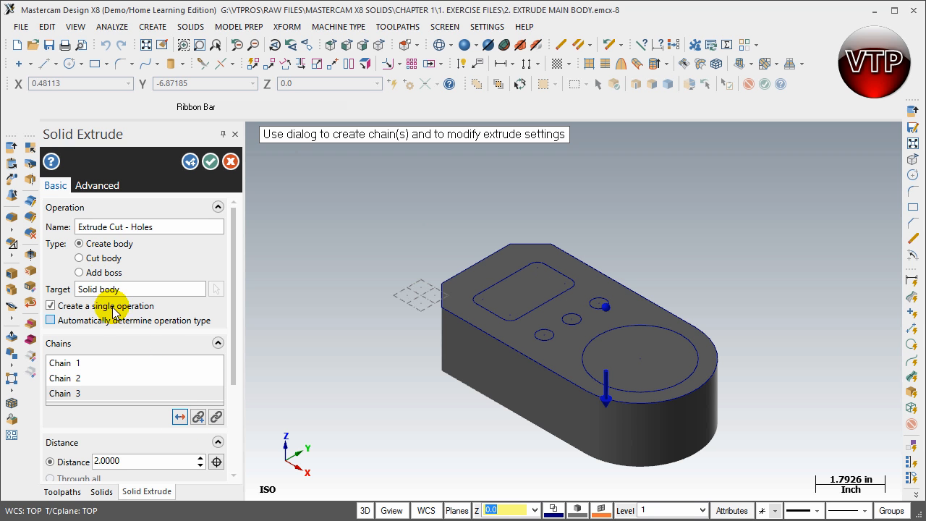
{"action": "left_click", "coordinate": [78, 258]}
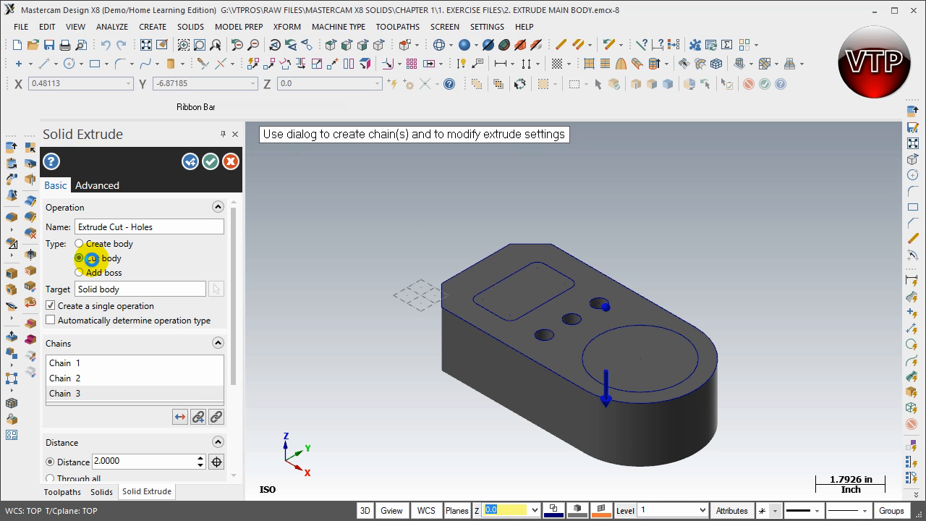
{"action": "left_click", "coordinate": [78, 257]}
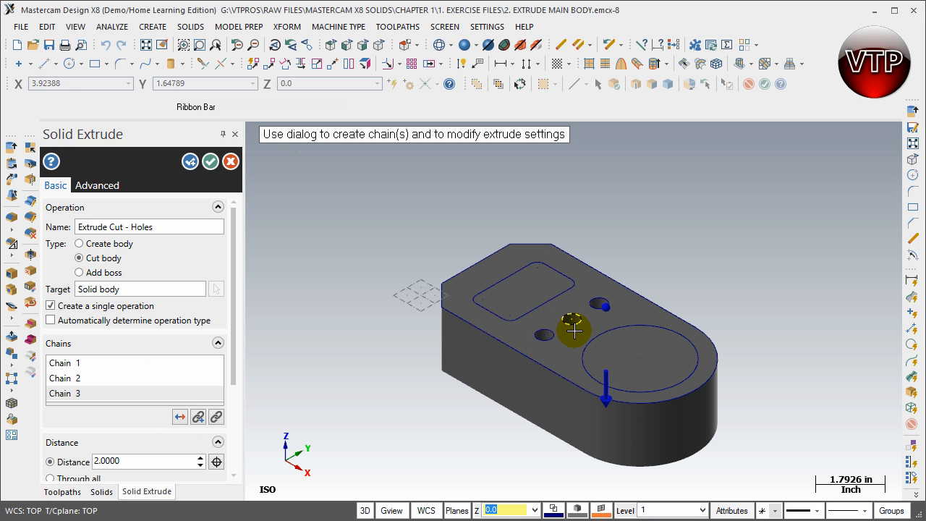
{"action": "mouse_move", "coordinate": [573, 324]}
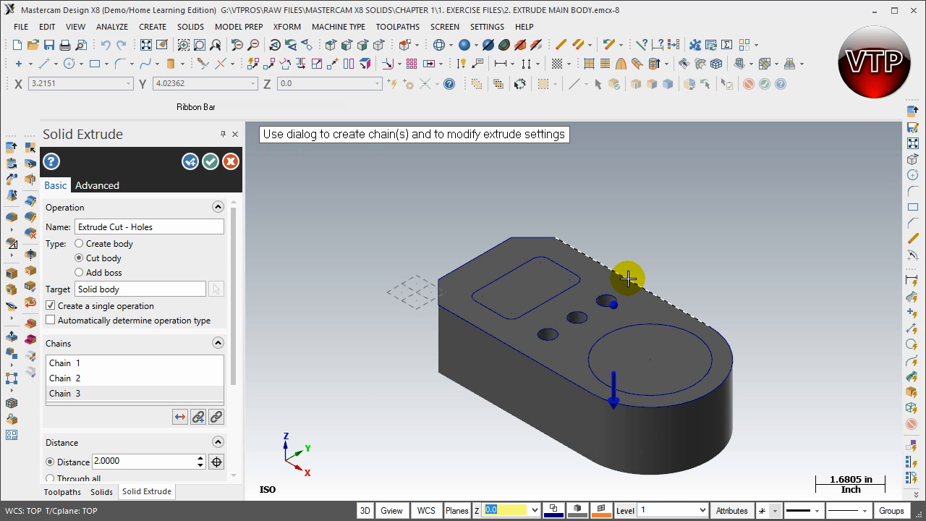
{"action": "mouse_move", "coordinate": [653, 265]}
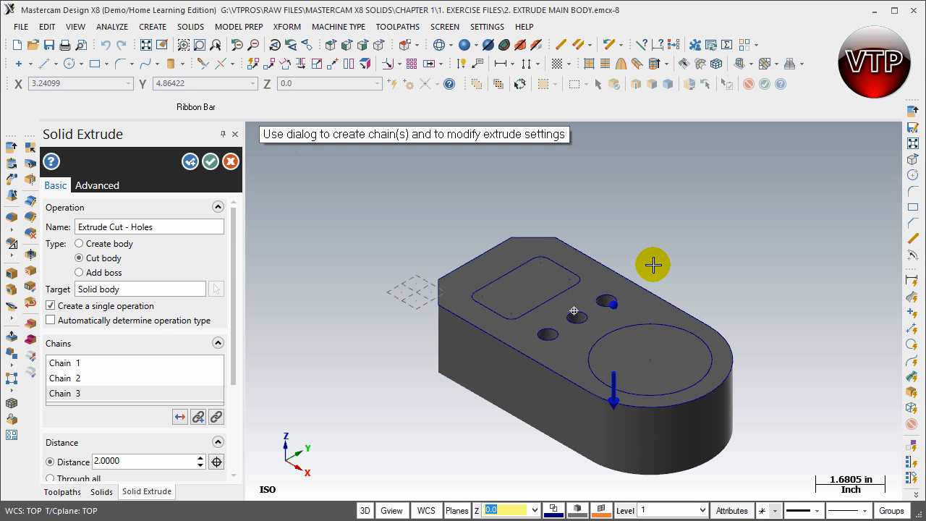
{"action": "left_click_drag", "start_coordinate": [654, 263], "coordinate": [648, 324]}
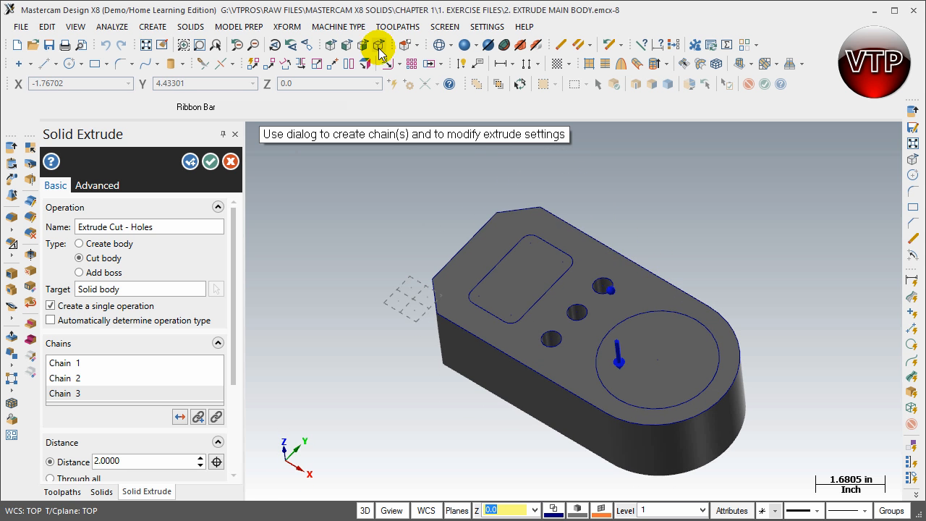
- Display the block as a shaded solid, checking the hole preview against wireframe
{"action": "left_click", "coordinate": [440, 44]}
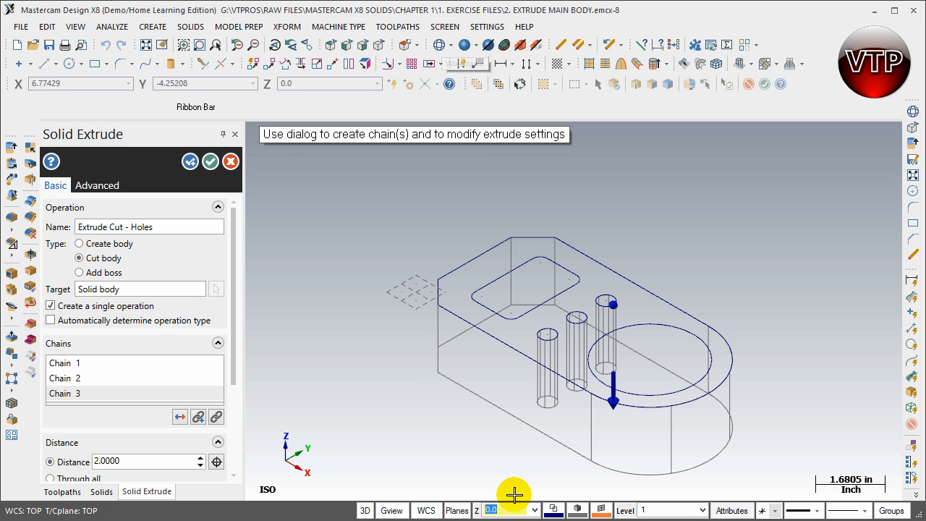
{"action": "mouse_move", "coordinate": [588, 397]}
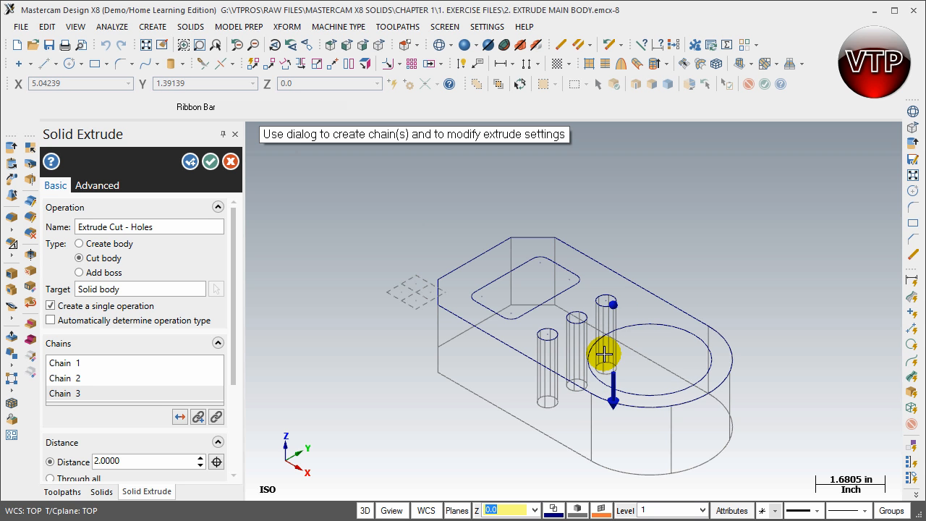
{"action": "mouse_move", "coordinate": [512, 332]}
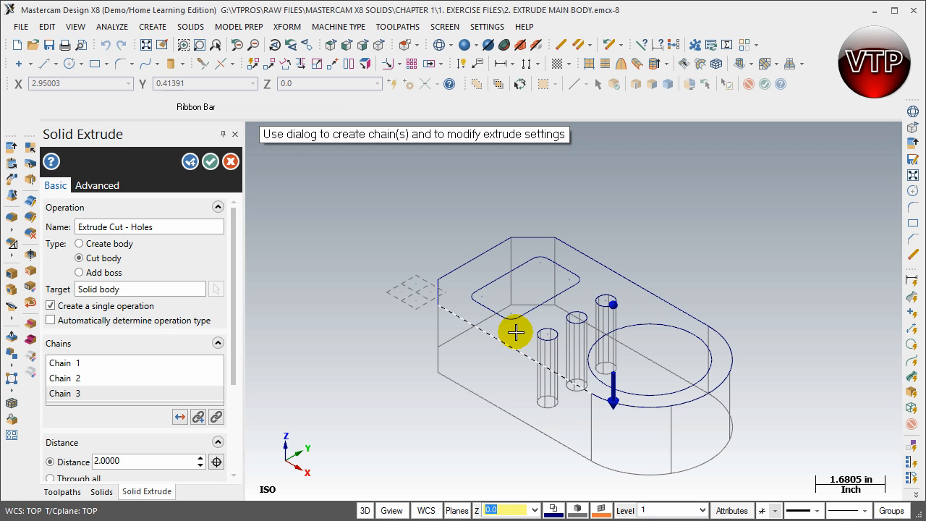
{"action": "mouse_move", "coordinate": [533, 389]}
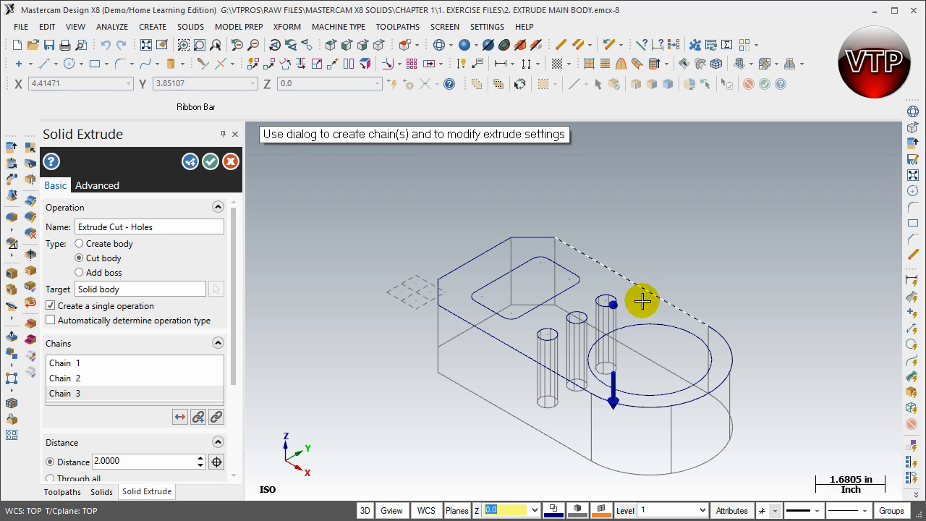
{"action": "mouse_move", "coordinate": [480, 55]}
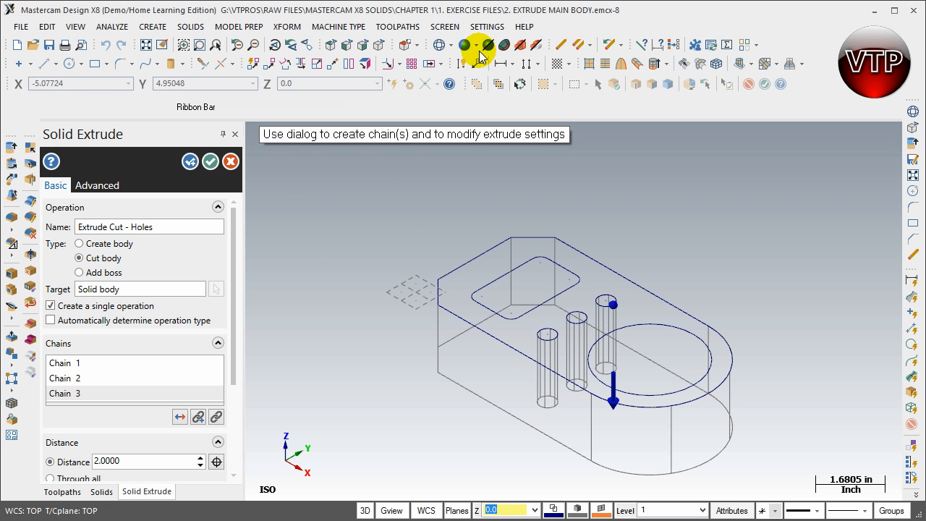
{"action": "left_click", "coordinate": [466, 45]}
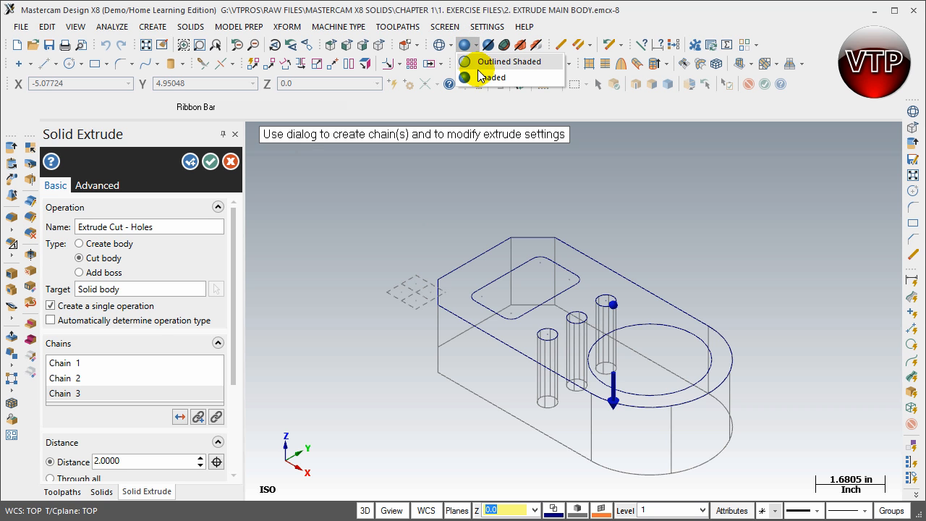
{"action": "left_click", "coordinate": [495, 78]}
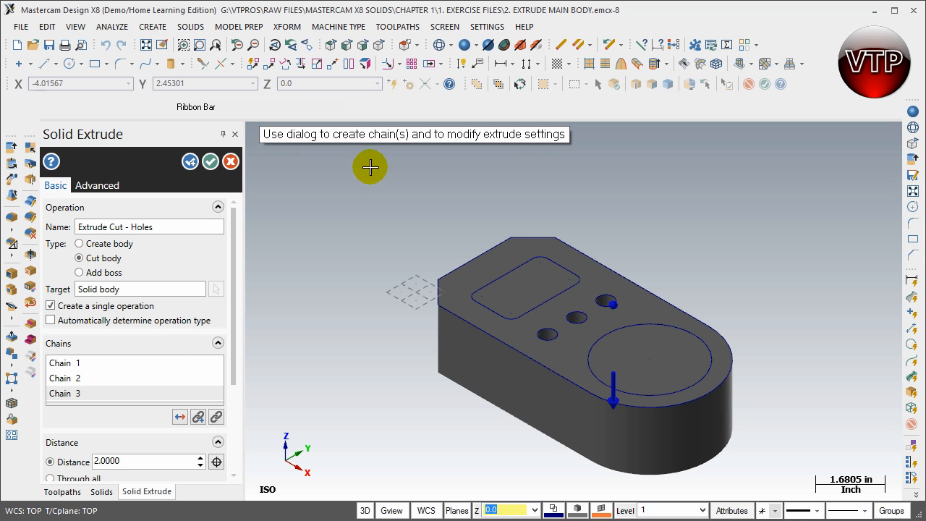
{"action": "left_click", "coordinate": [463, 45]}
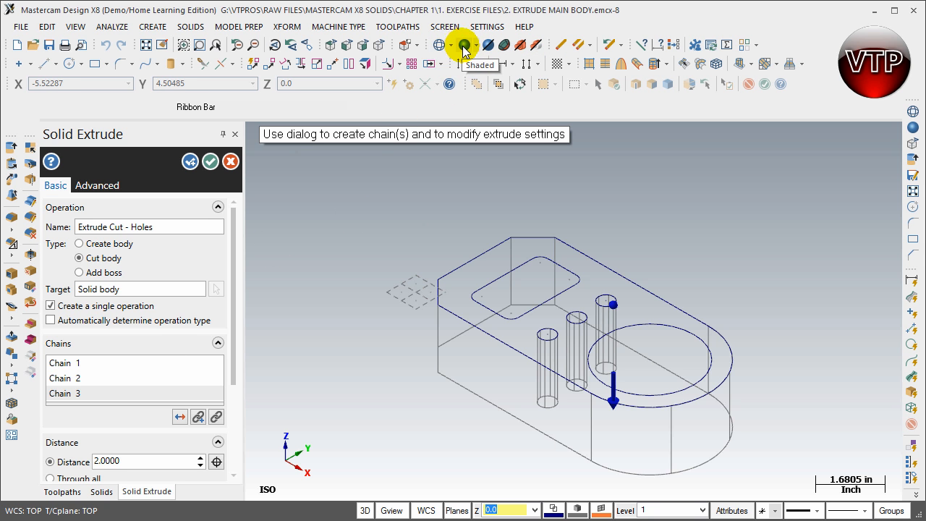
{"action": "left_click", "coordinate": [463, 45]}
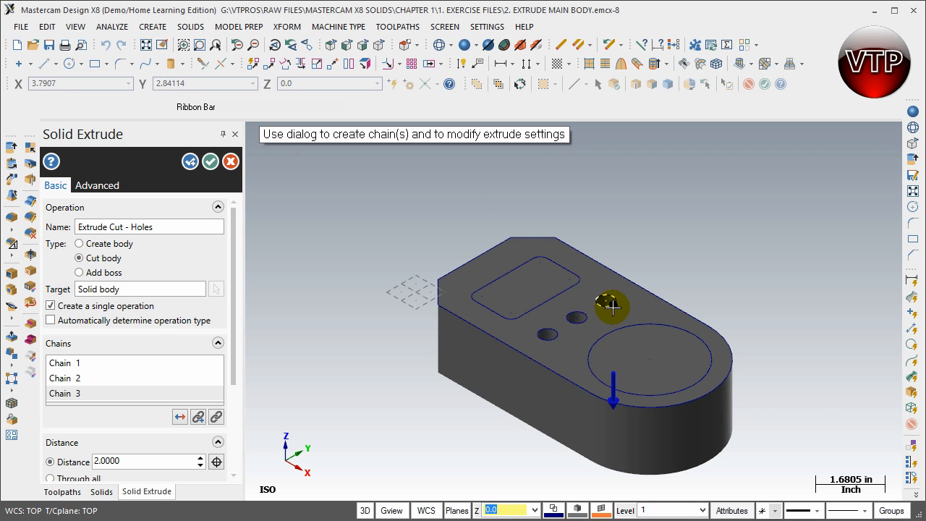
{"action": "mouse_move", "coordinate": [527, 428]}
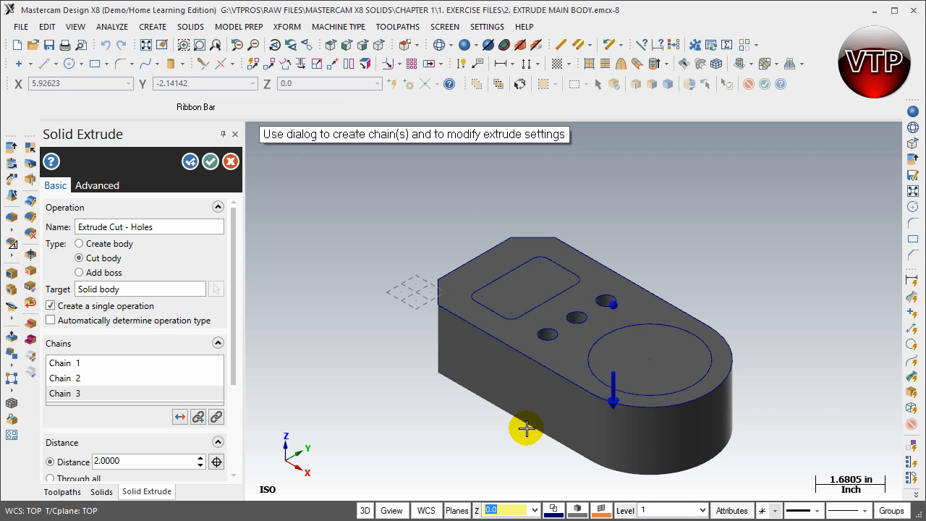
{"action": "mouse_move", "coordinate": [259, 361]}
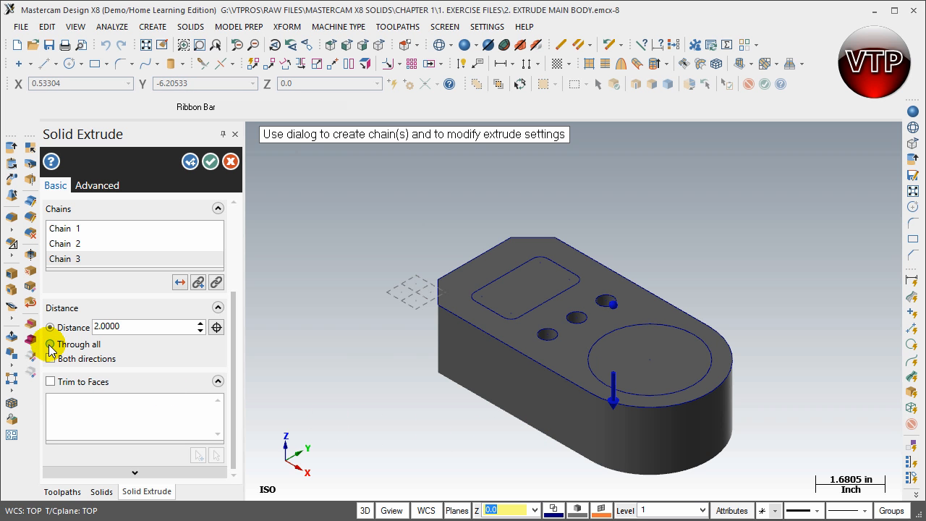
- Set the cut distance to Through all instead of the fixed 2.0000 value
{"action": "left_click", "coordinate": [49, 345]}
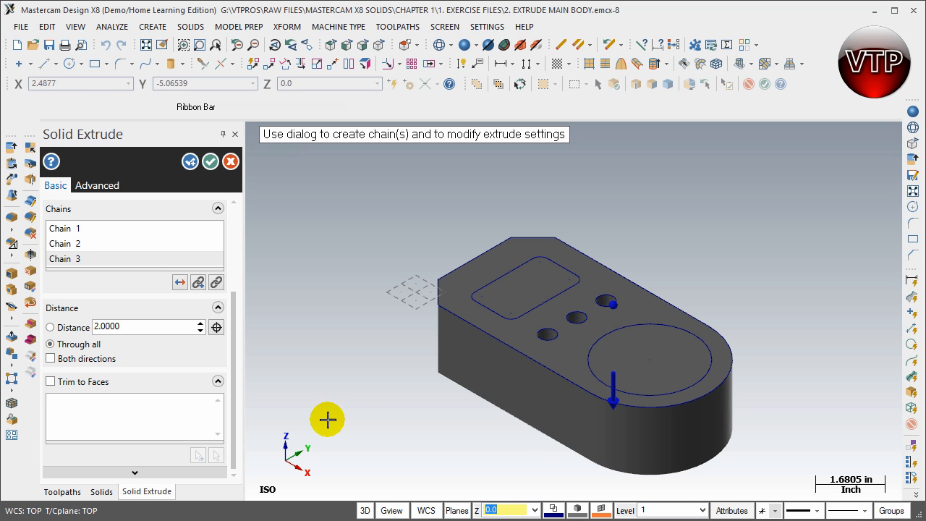
{"action": "mouse_move", "coordinate": [72, 359]}
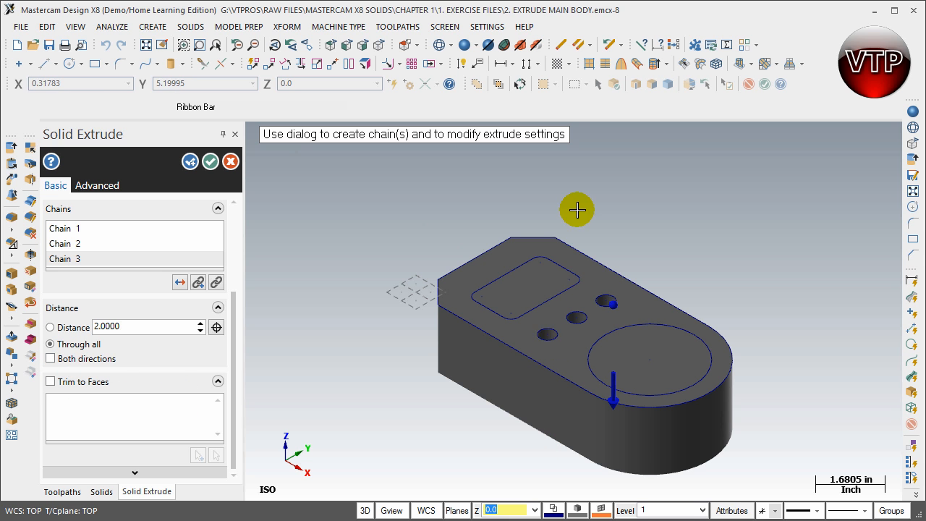
{"action": "mouse_move", "coordinate": [480, 362]}
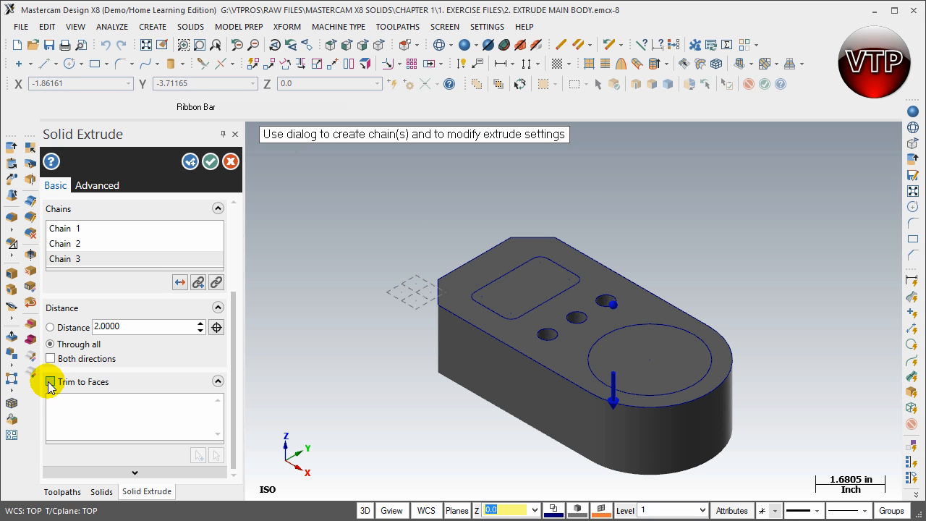
{"action": "left_click", "coordinate": [49, 382]}
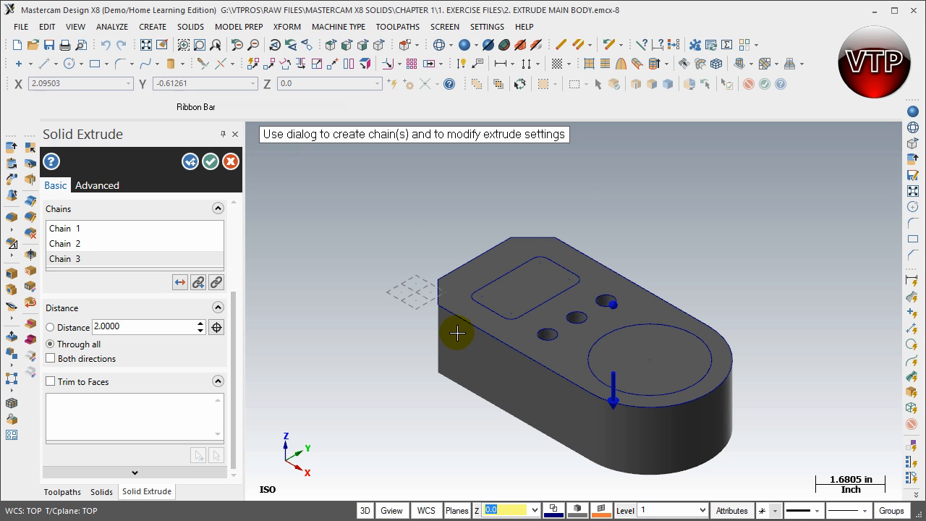
{"action": "mouse_move", "coordinate": [411, 292]}
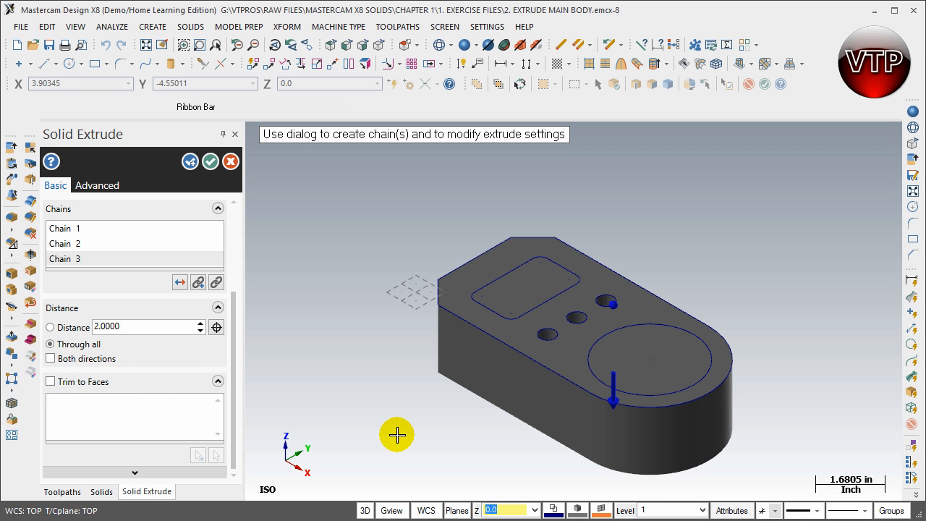
{"action": "mouse_move", "coordinate": [171, 427]}
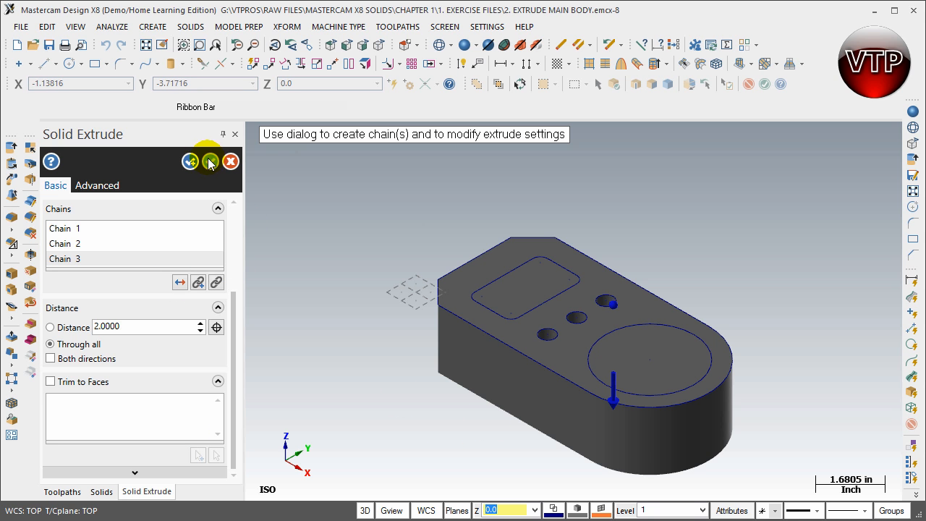
- Accept Extrude Cut - Holes into the solid history and check the holes from underneath
{"action": "left_click", "coordinate": [210, 162]}
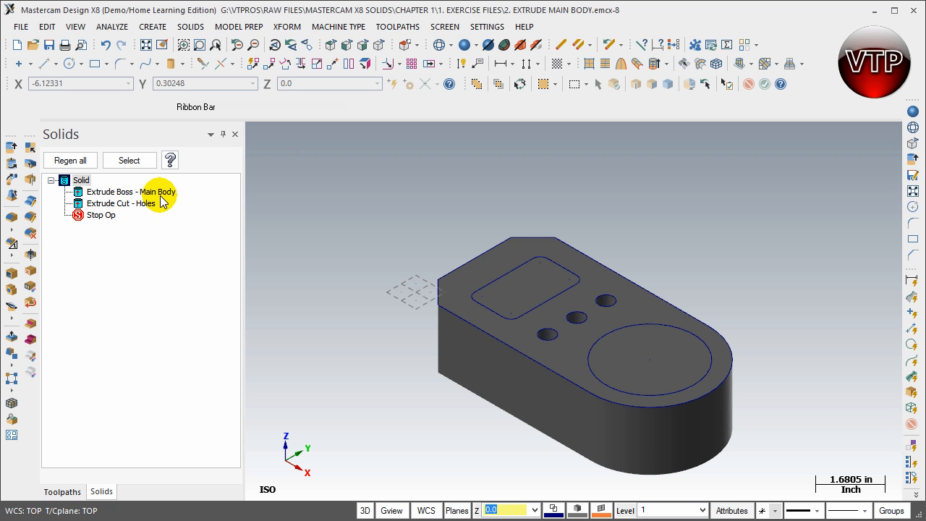
{"action": "mouse_move", "coordinate": [116, 202]}
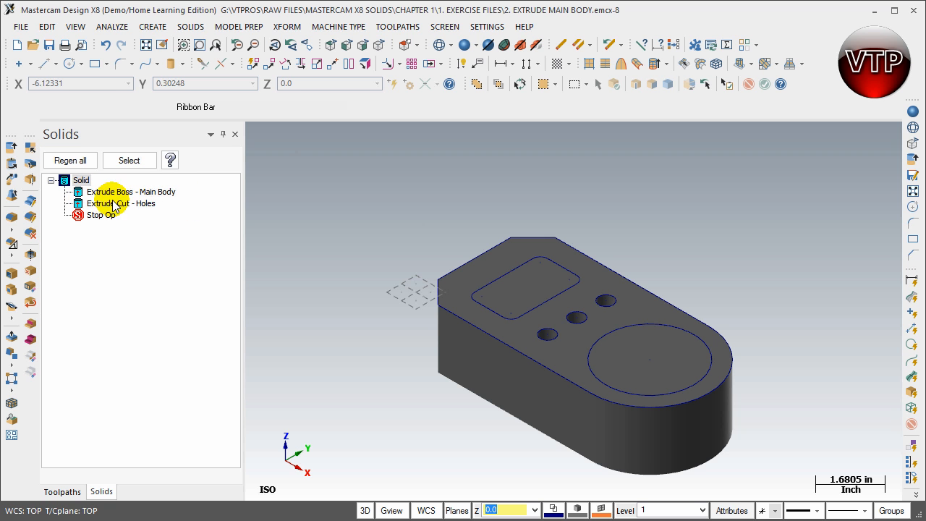
{"action": "mouse_move", "coordinate": [160, 249]}
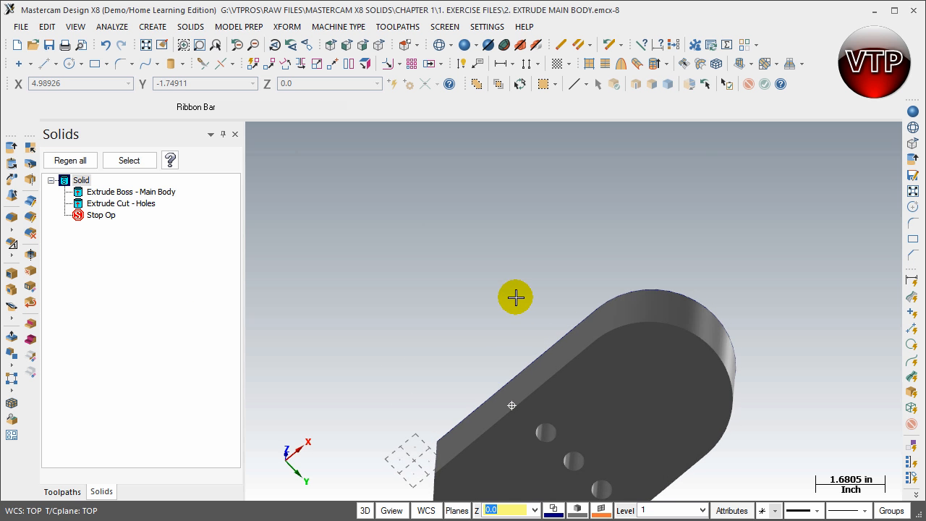
{"action": "left_click_drag", "start_coordinate": [515, 297], "coordinate": [492, 369]}
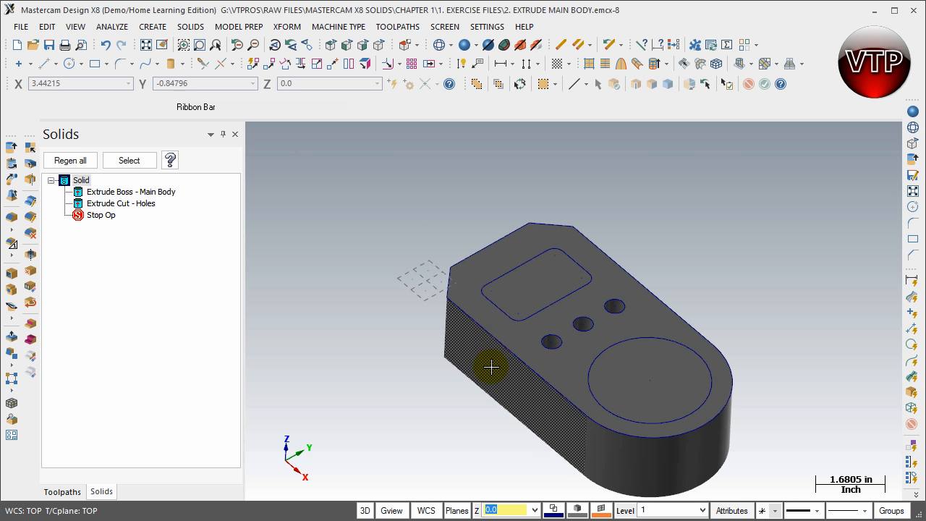